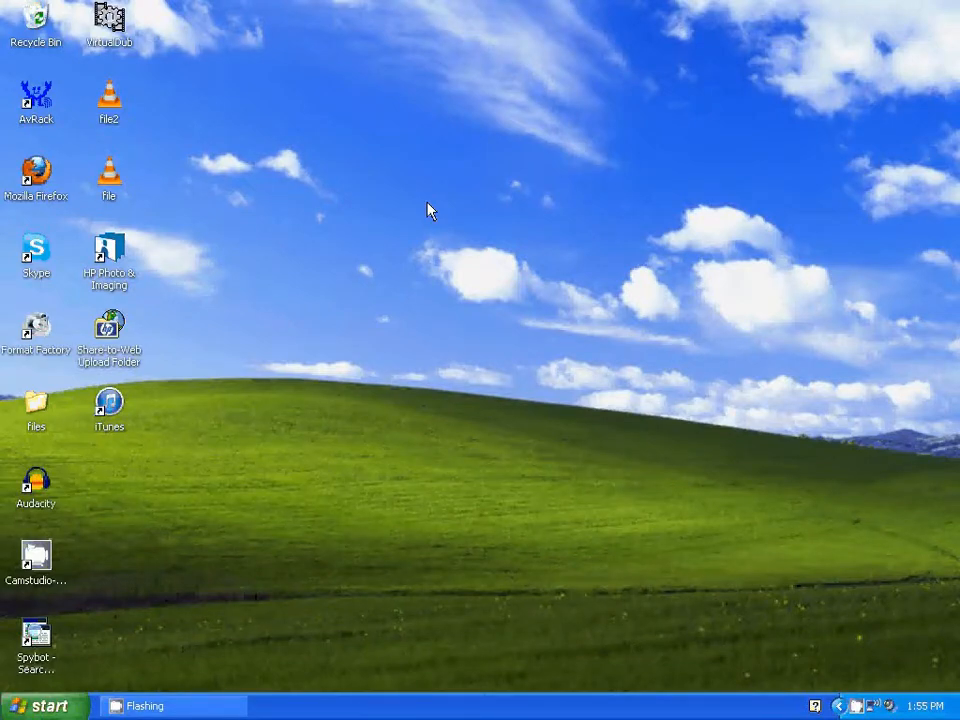
pyautogui.moveTo(325, 410)
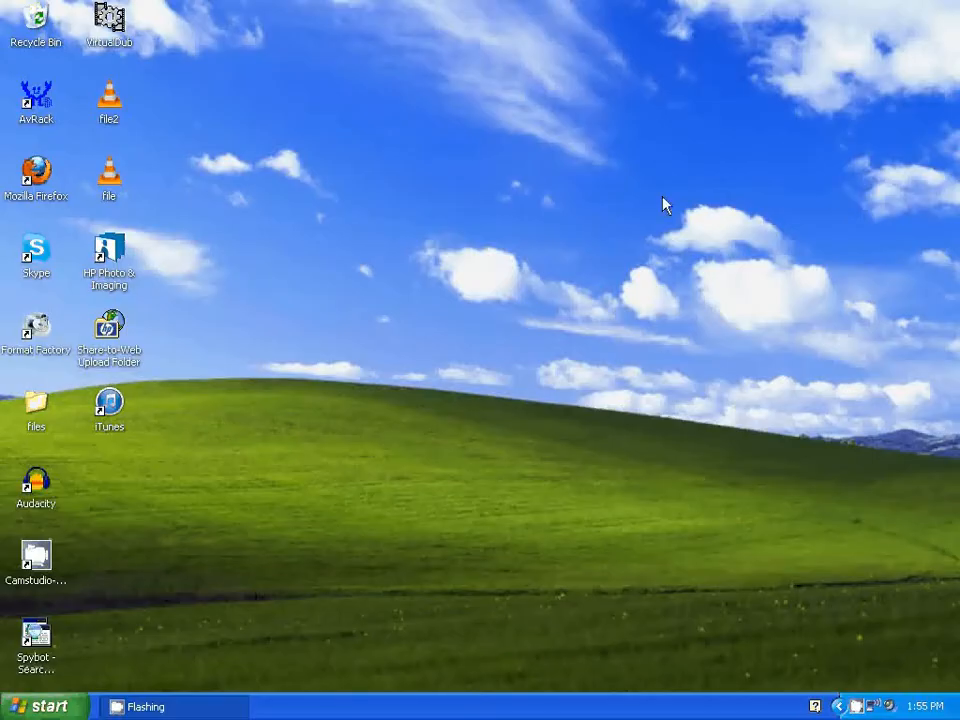
pyautogui.moveTo(37, 485)
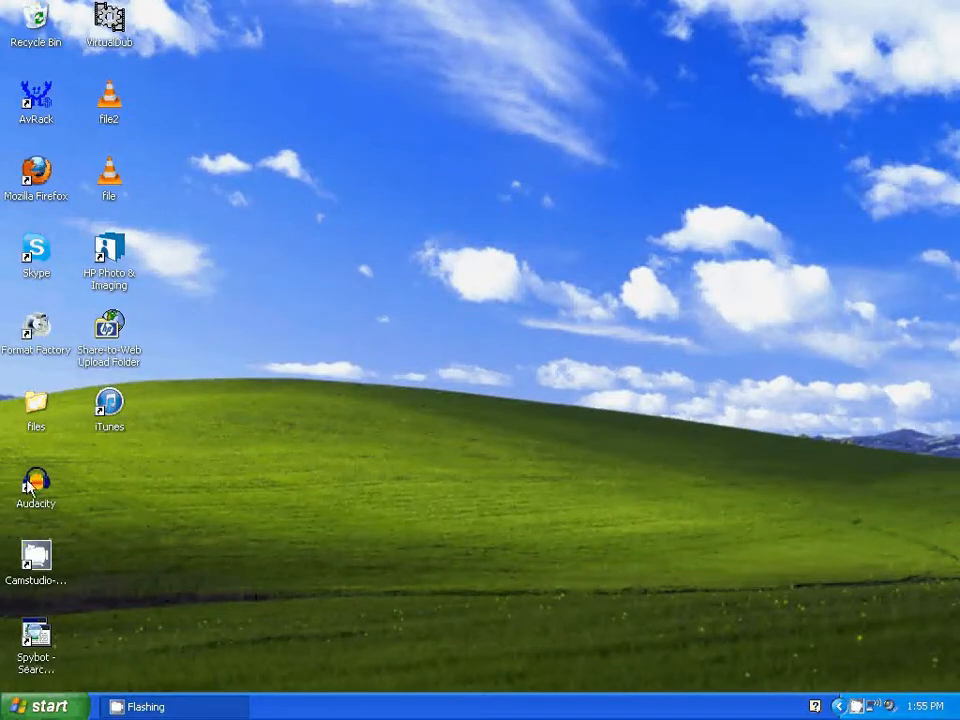
# Step: Launch Audacity and import the clips file and file2 as separate stereo tracks
pyautogui.doubleClick(34, 484)
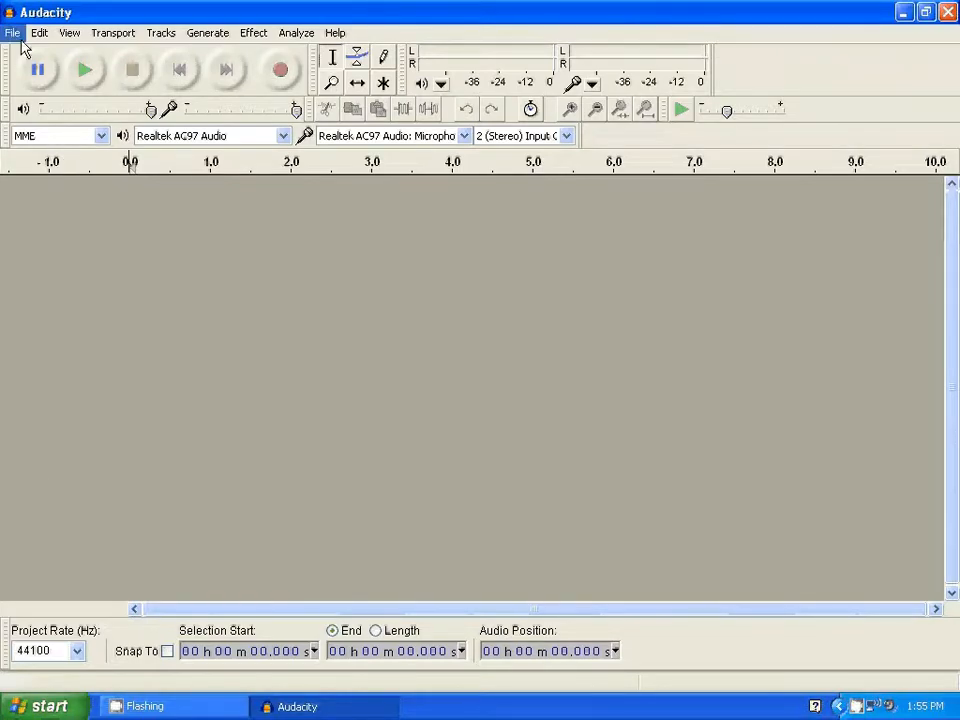
pyautogui.click(11, 32)
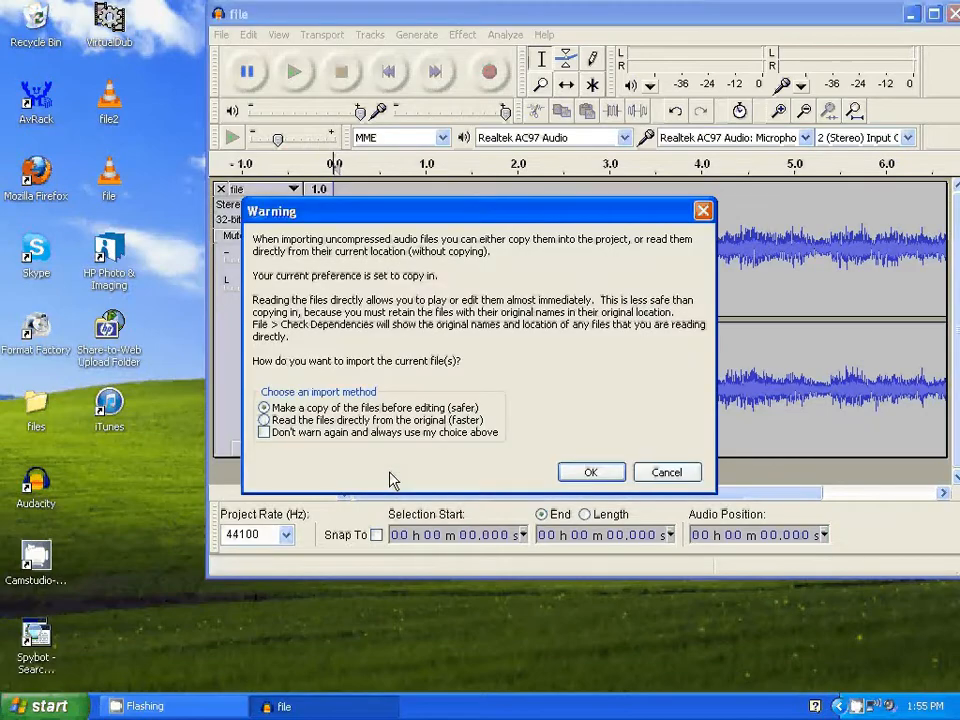
pyautogui.click(591, 472)
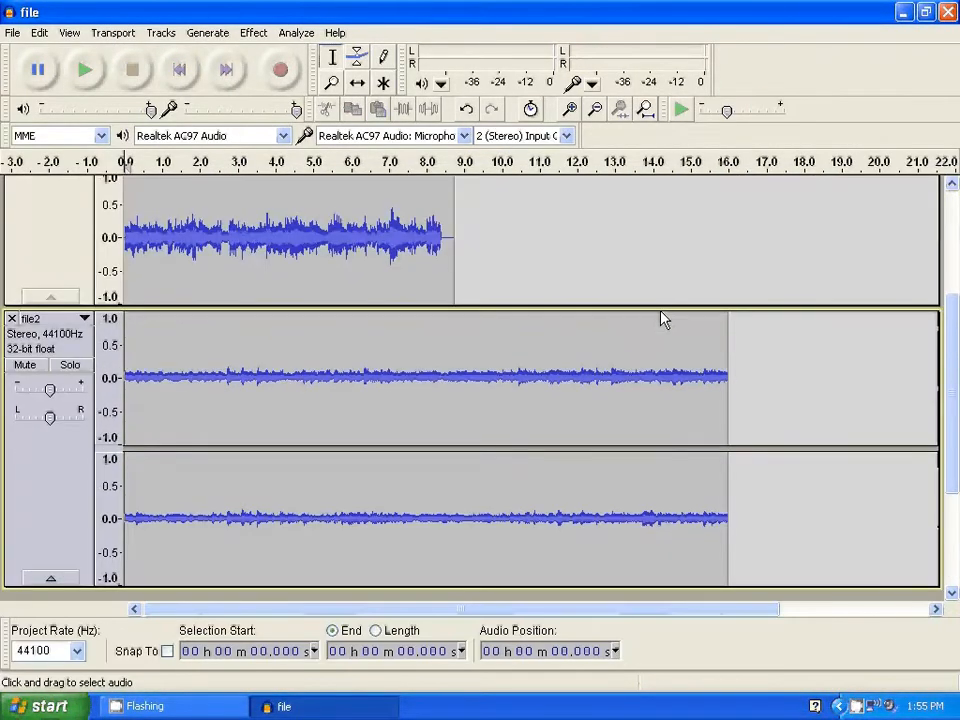
pyautogui.moveTo(425, 408)
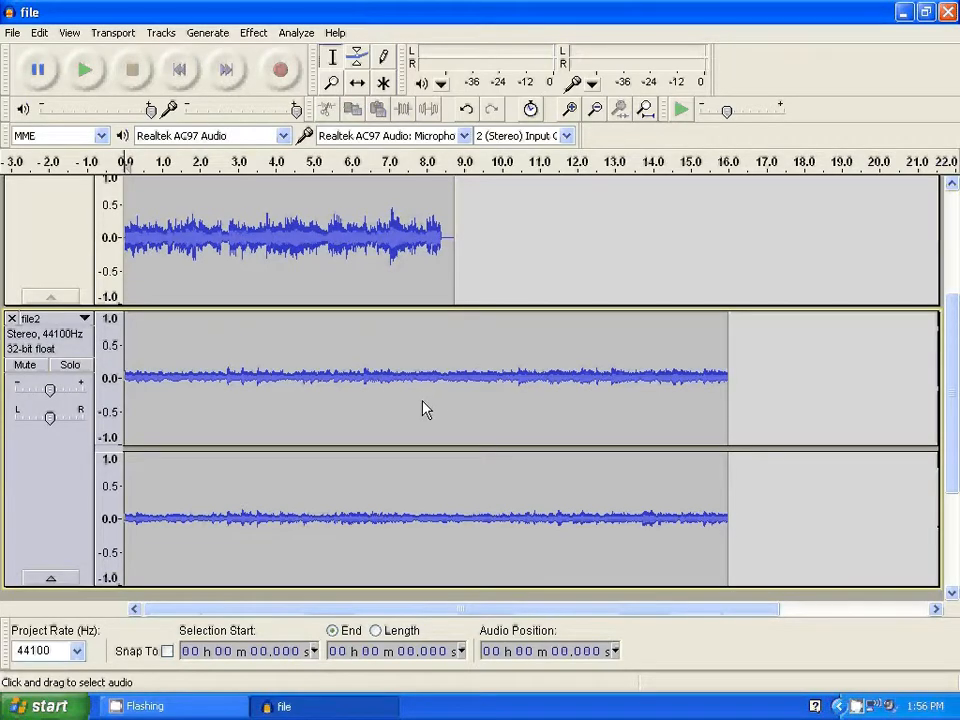
pyautogui.moveTo(487, 419)
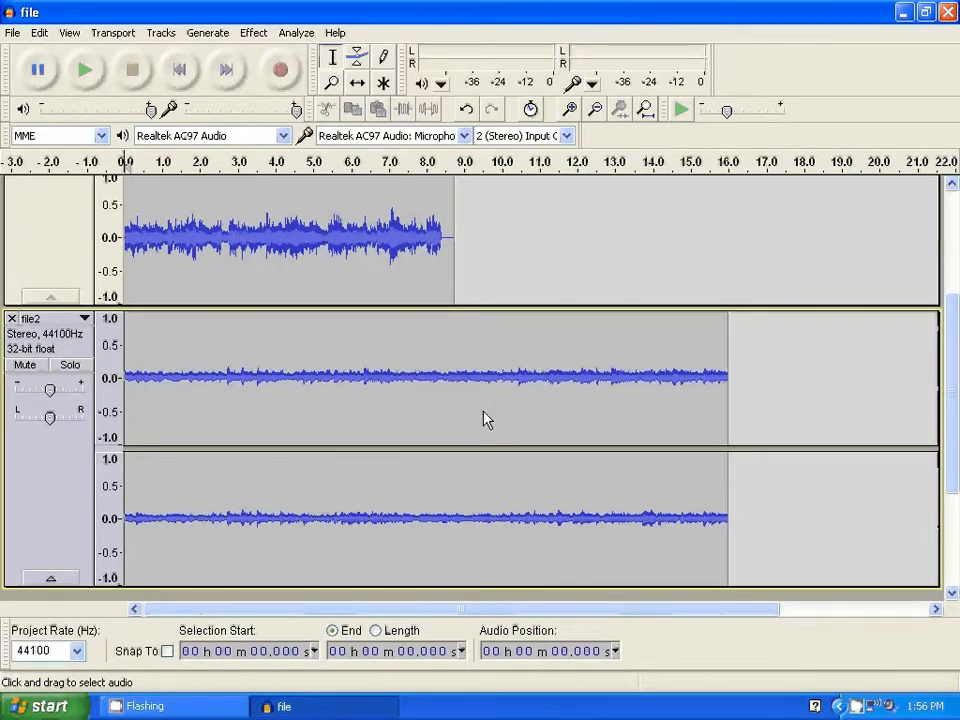
pyautogui.moveTo(434, 440)
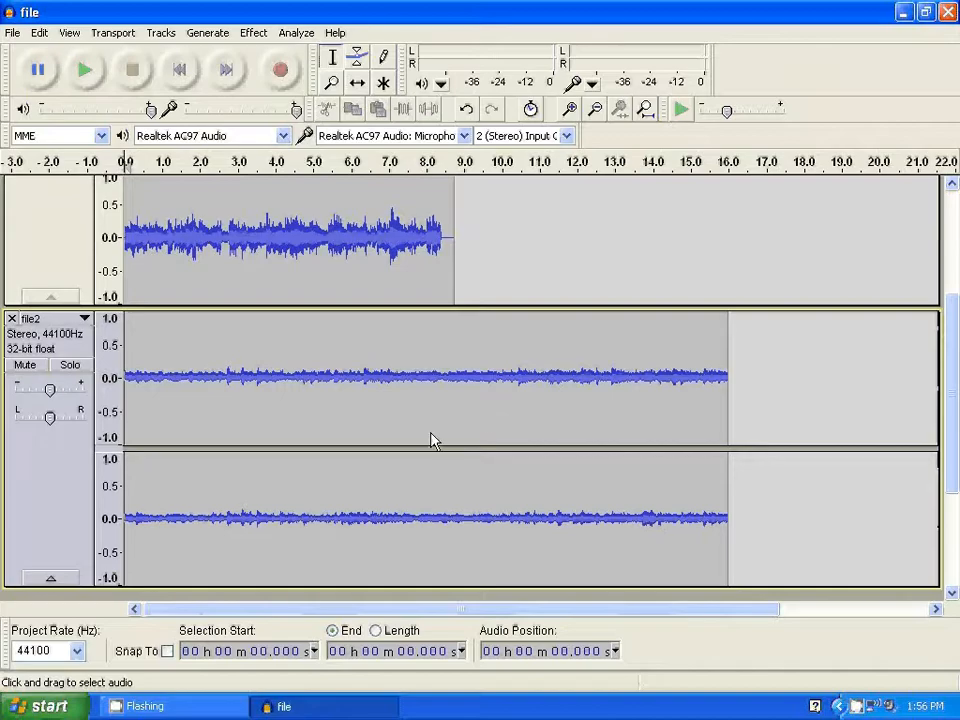
pyautogui.moveTo(447, 419)
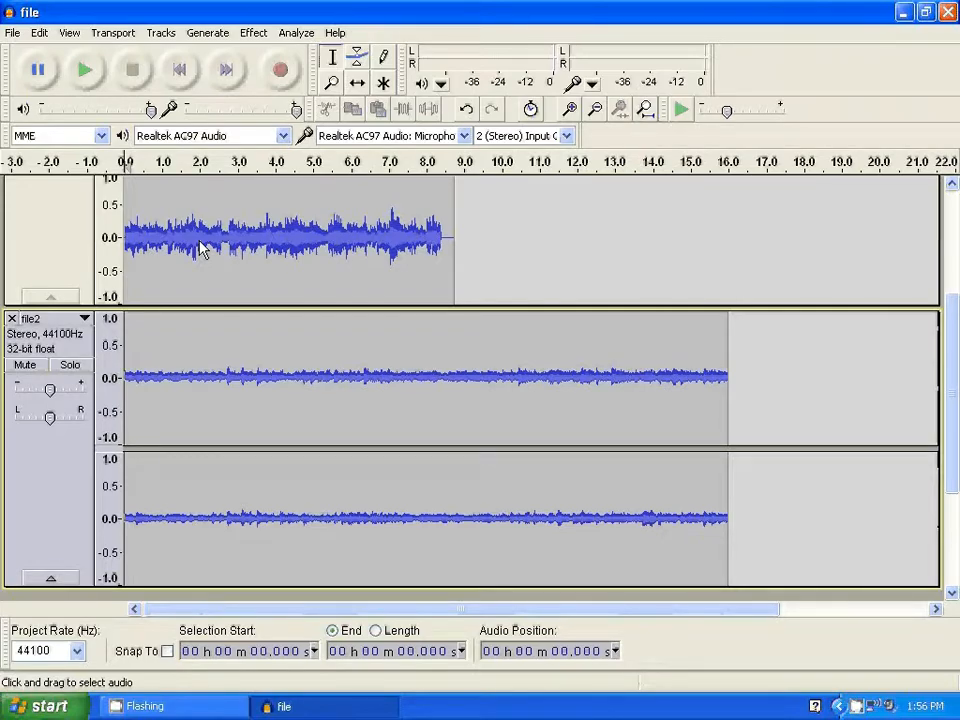
pyautogui.moveTo(662, 374)
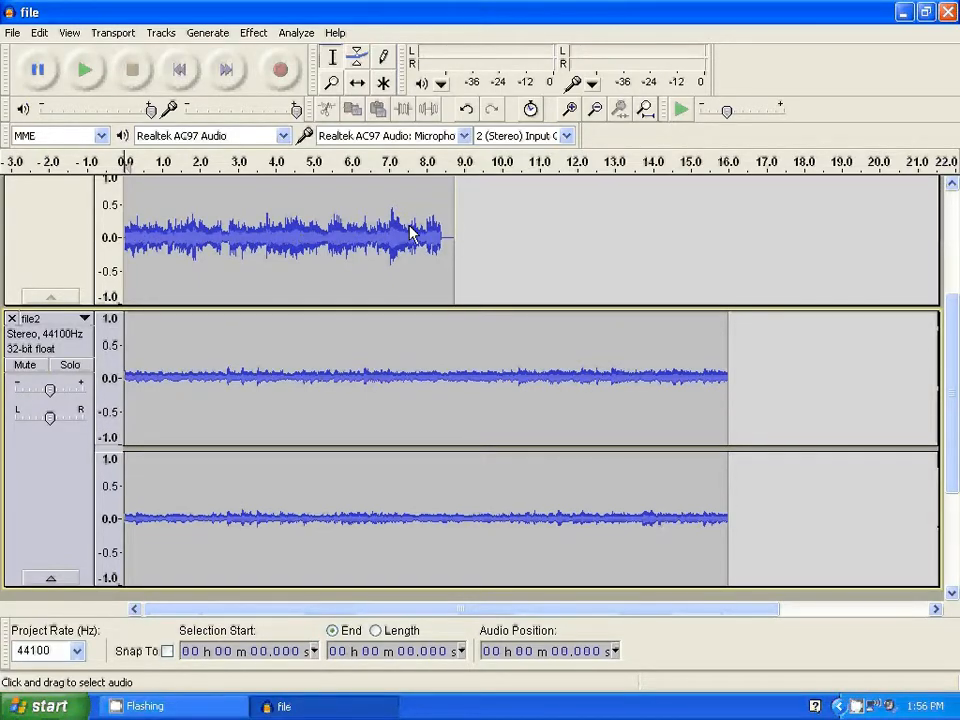
pyautogui.moveTo(456, 150)
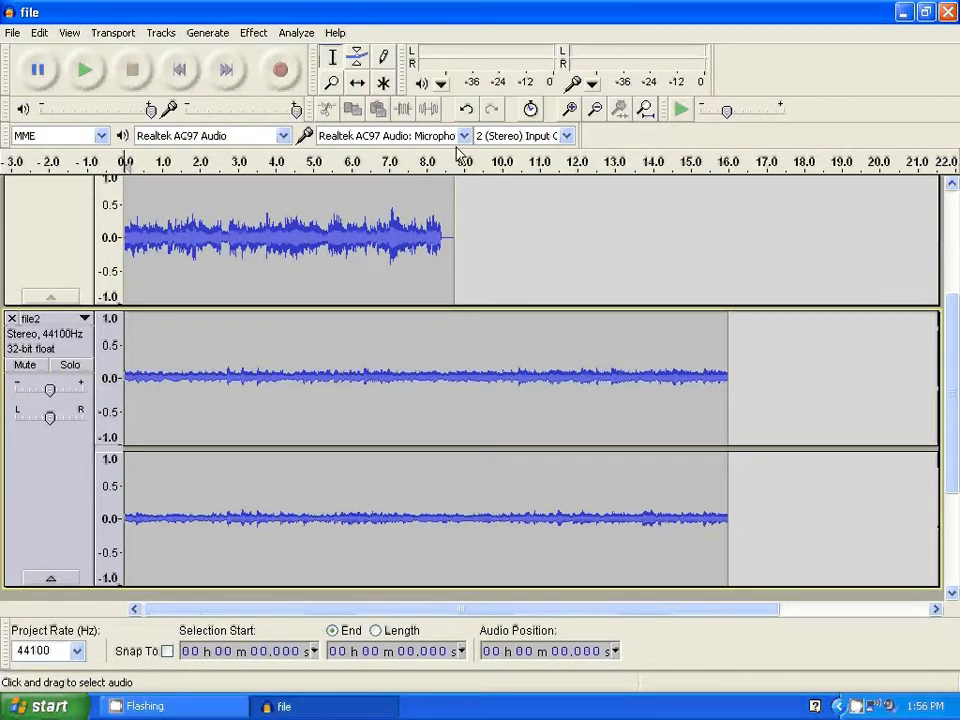
pyautogui.moveTo(357, 101)
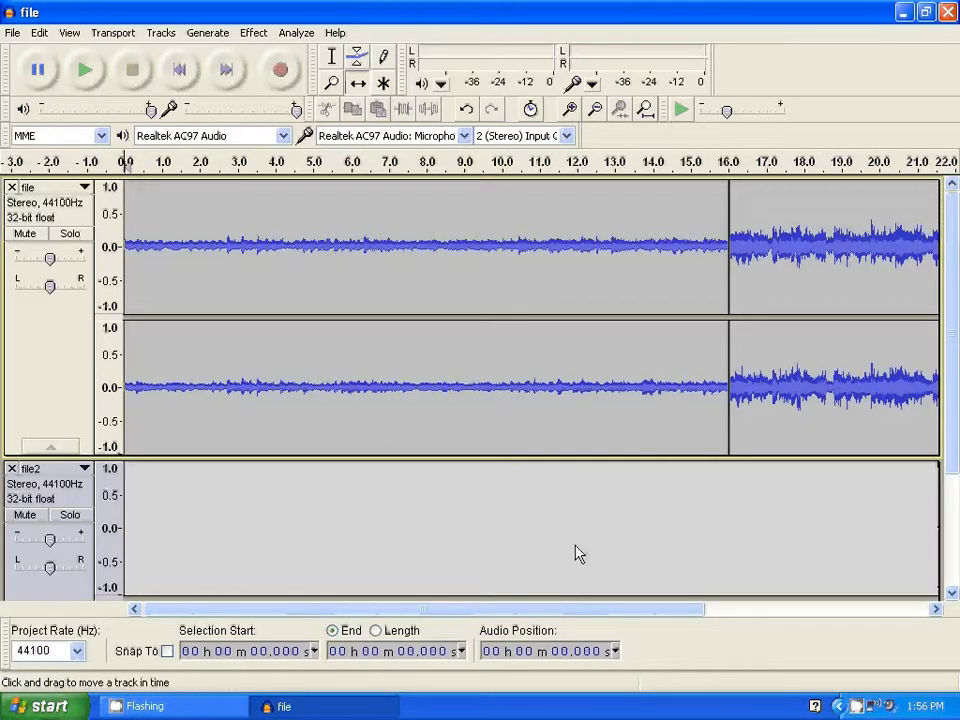
pyautogui.moveTo(865, 368)
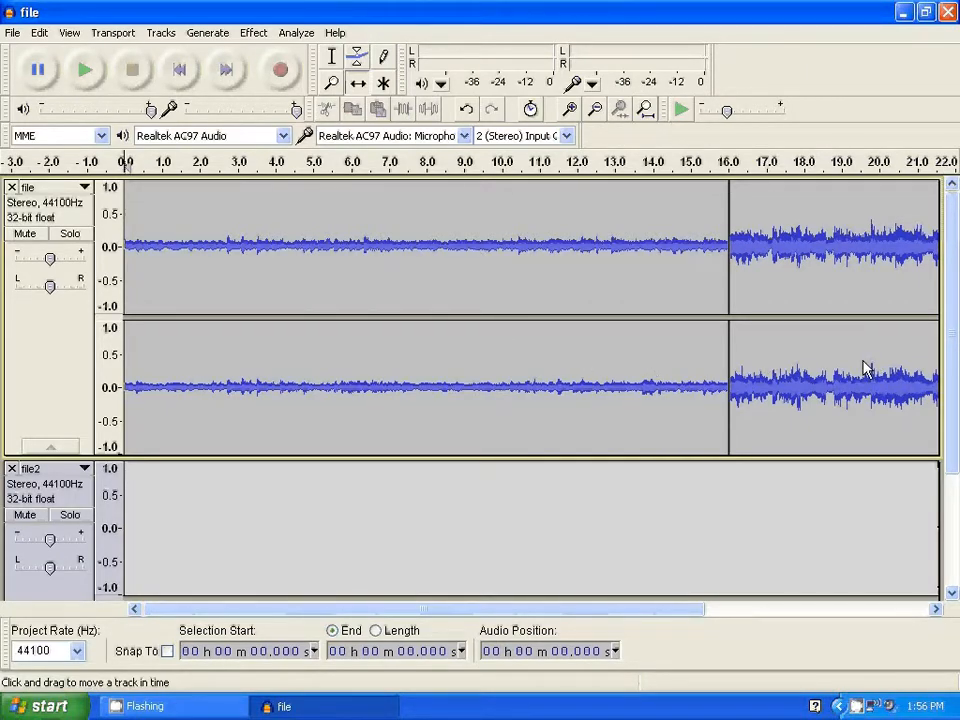
pyautogui.moveTo(425, 300)
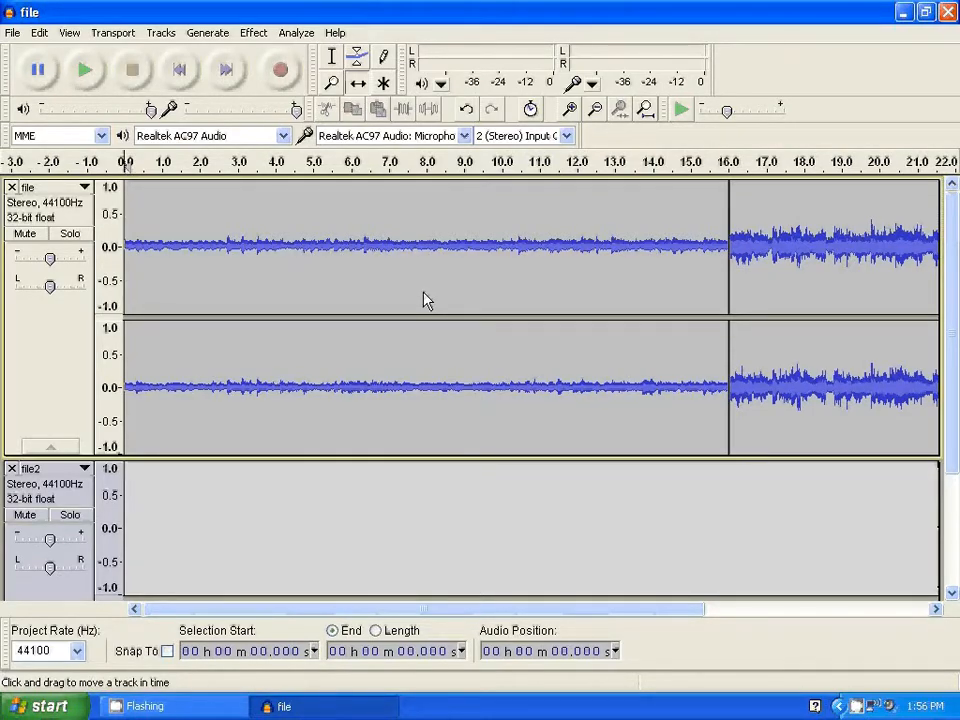
pyautogui.moveTo(373, 258)
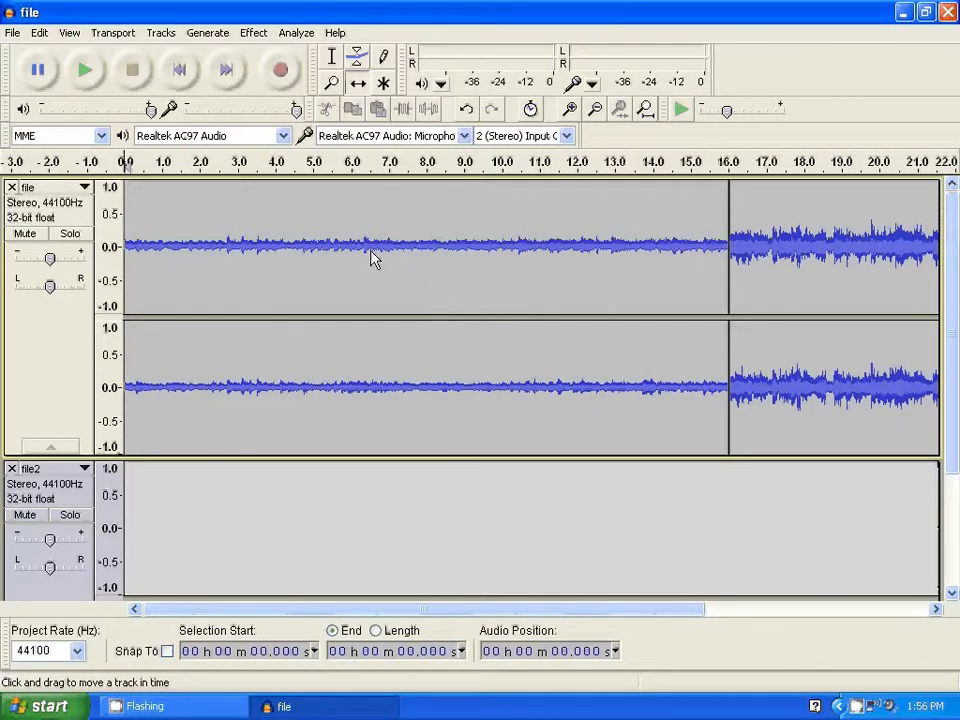
# Step: Move file2's audio to the start of the file track, with file following from about 16 seconds
pyautogui.click(93, 70)
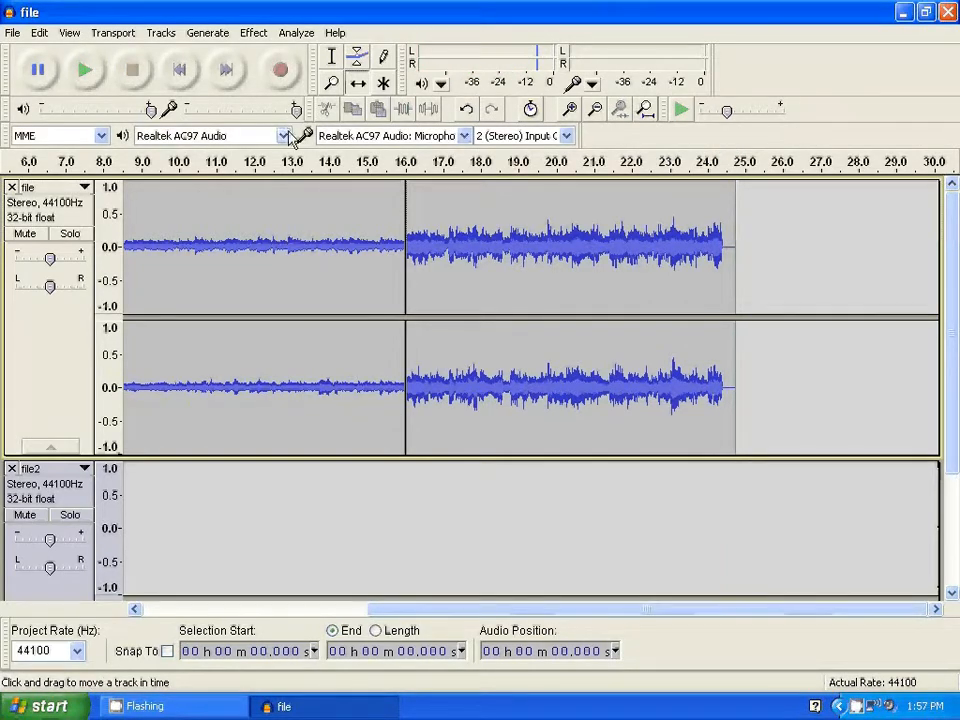
pyautogui.moveTo(177, 70)
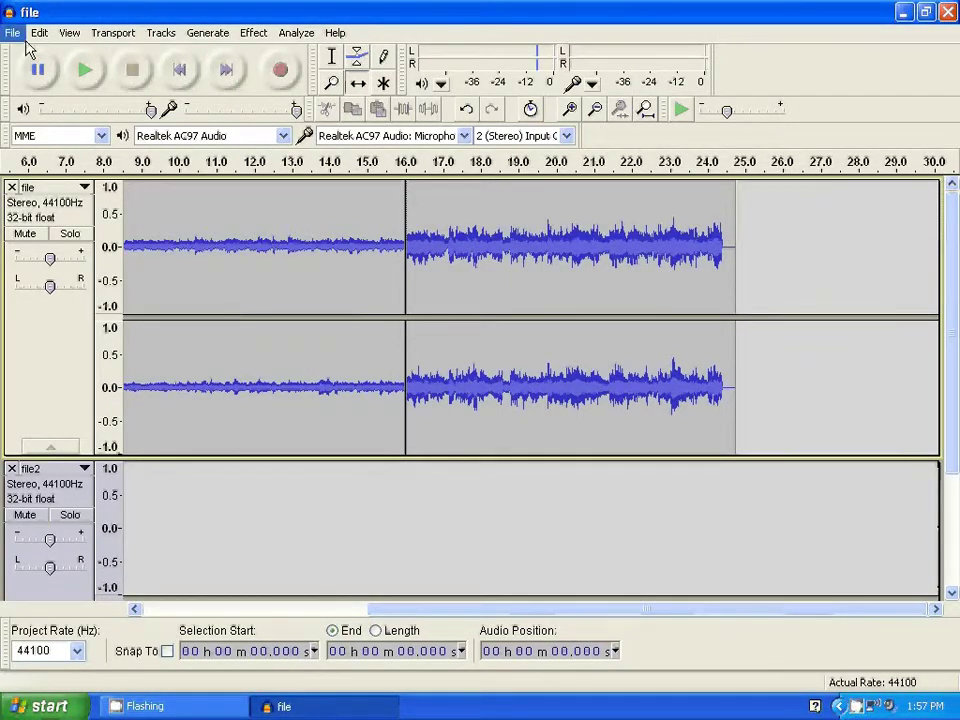
# Step: Export the combined audio as WAV 'file3' to the Desktop, accepting empty metadata
pyautogui.click(13, 32)
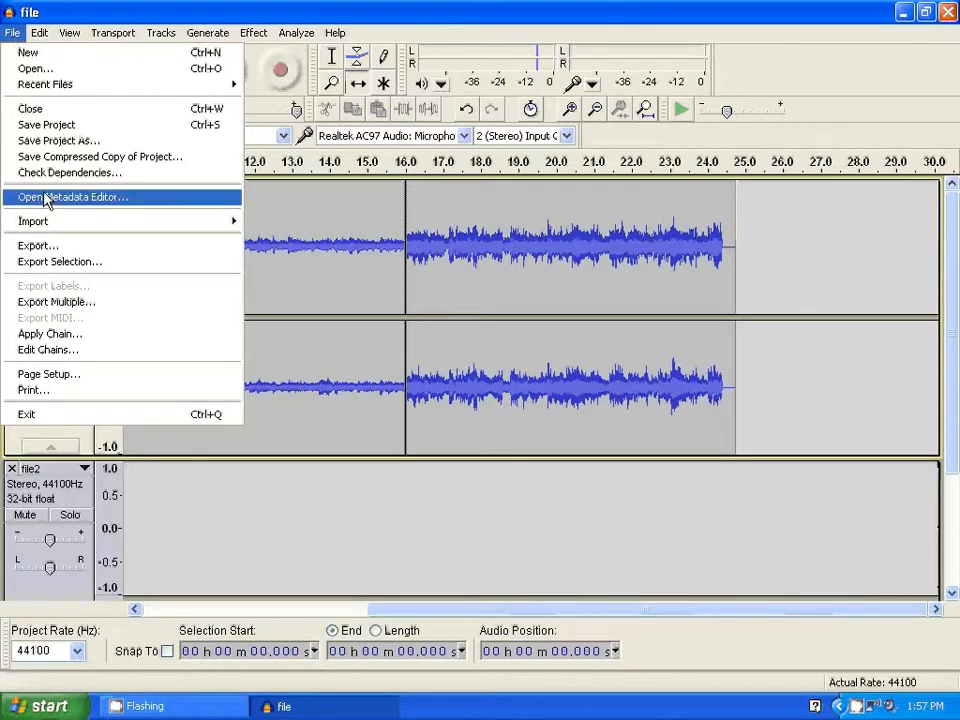
pyautogui.click(35, 245)
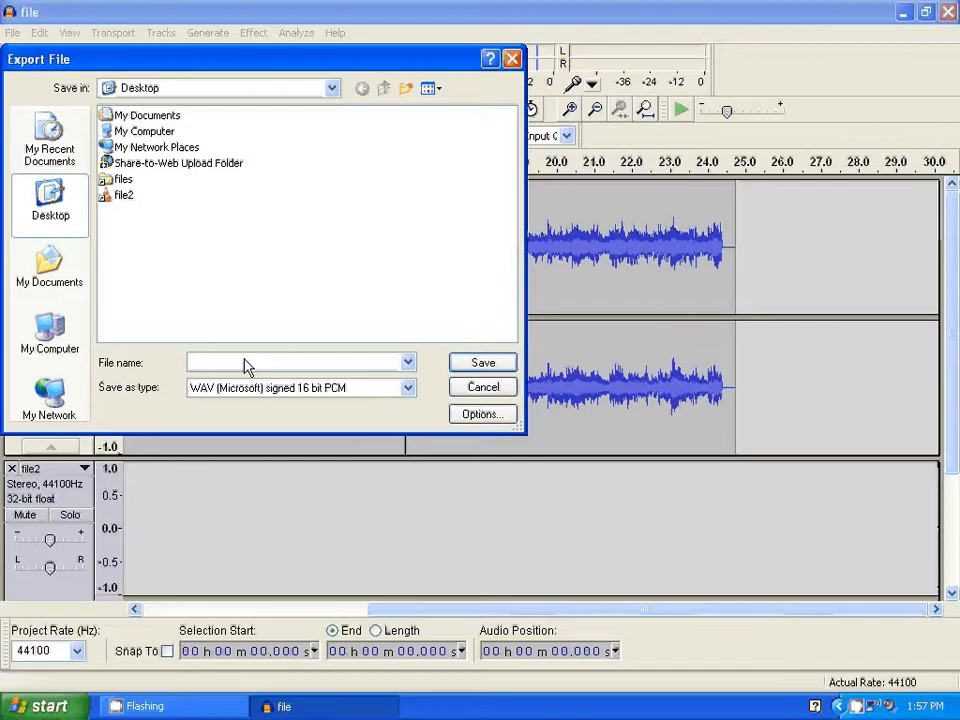
pyautogui.write('file3')
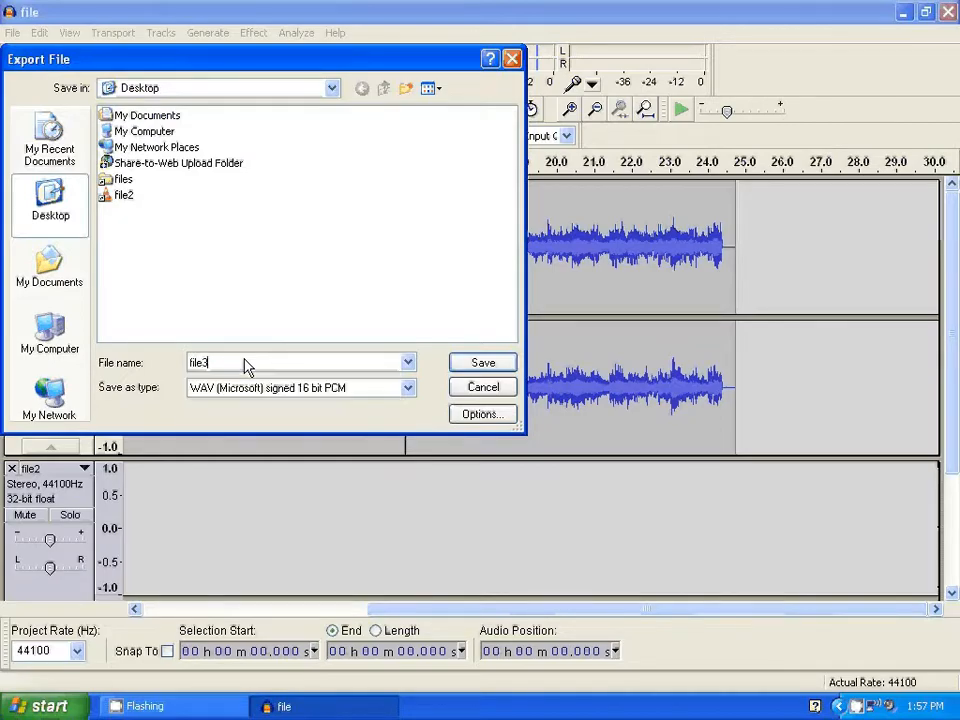
pyautogui.click(482, 362)
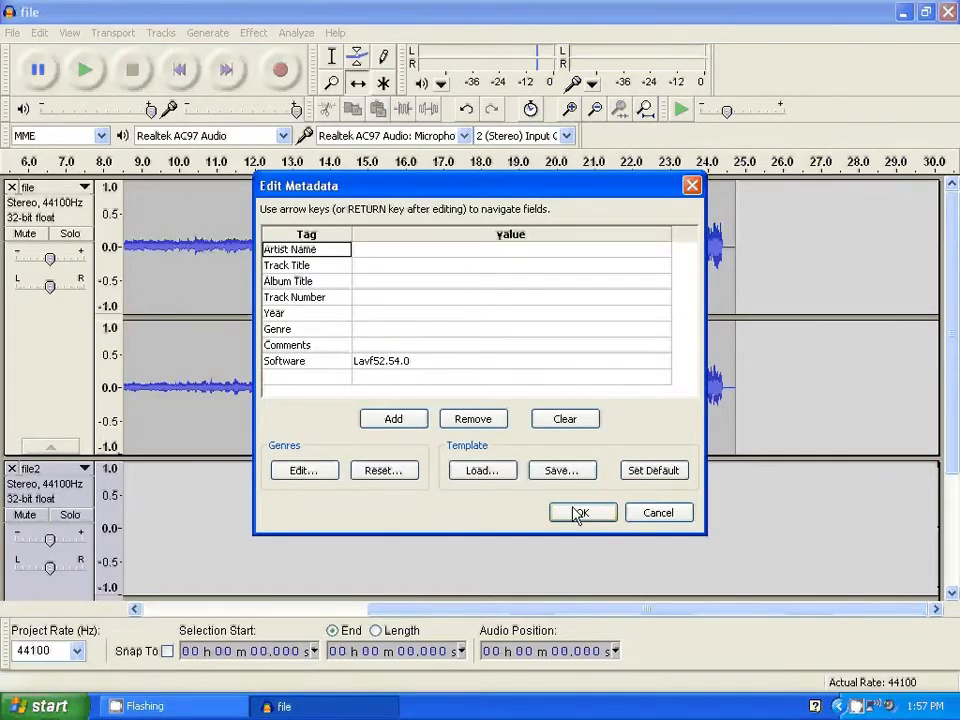
pyautogui.click(582, 512)
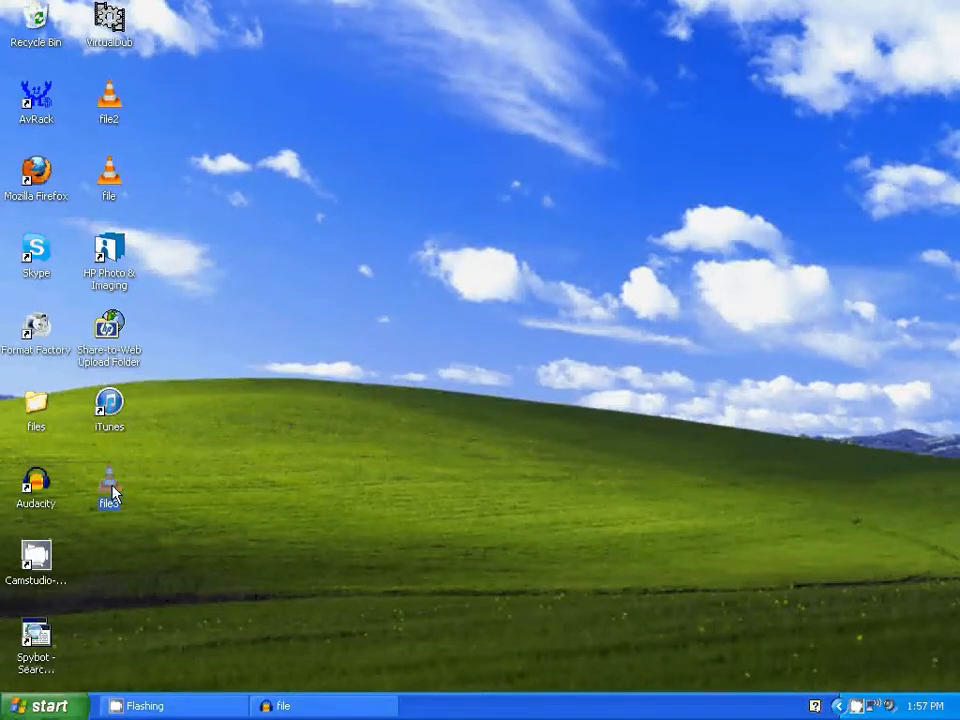
# Step: Play the exported file3 from its desktop icon to check it
pyautogui.doubleClick(108, 483)
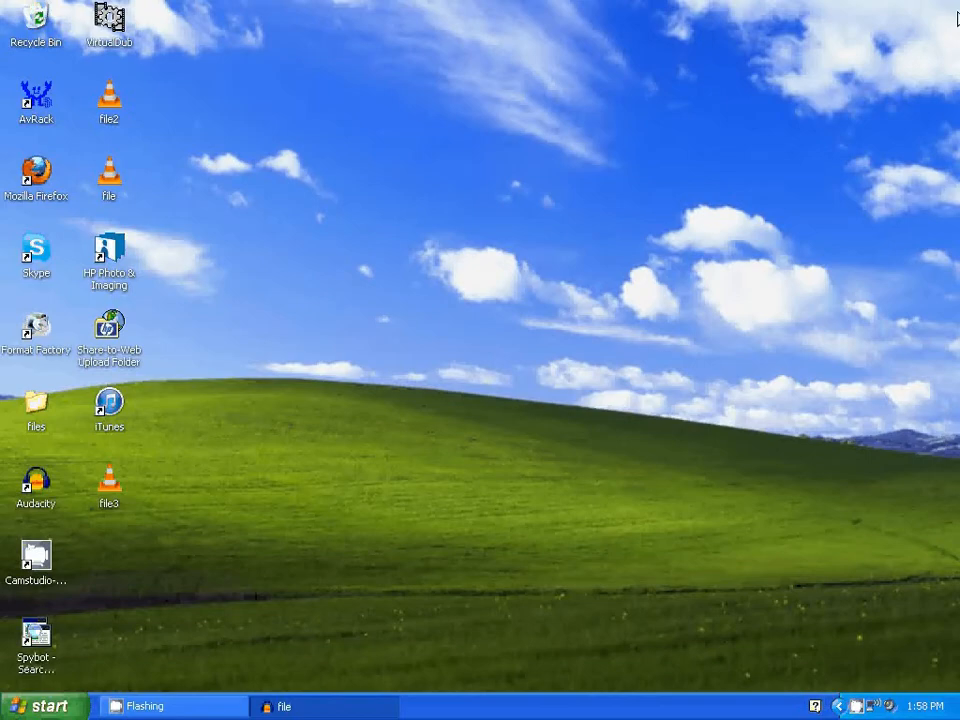
pyautogui.moveTo(578, 311)
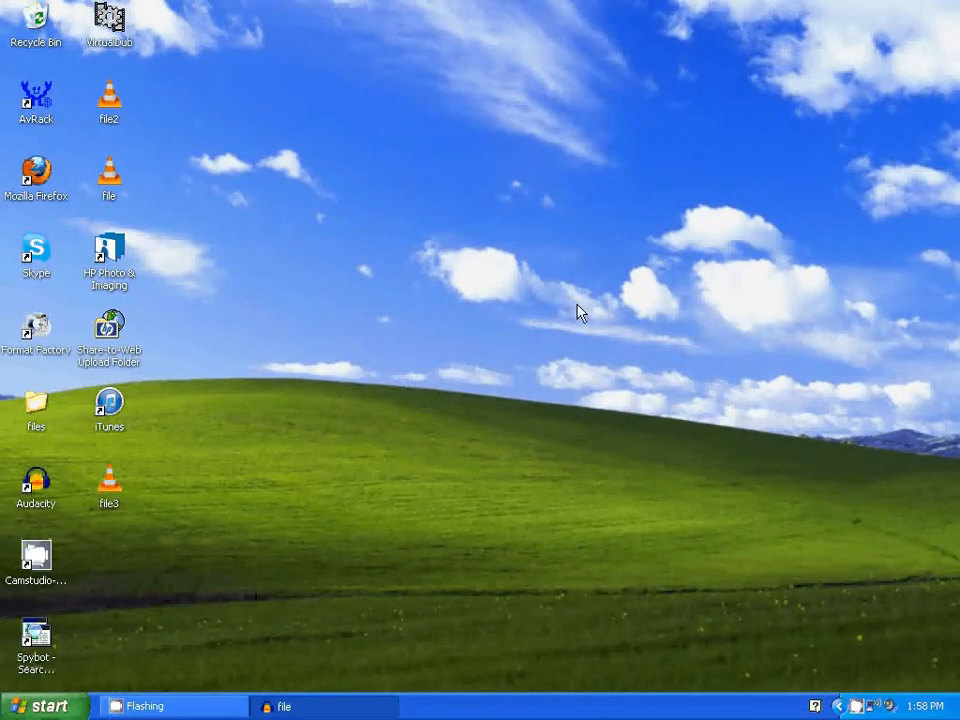